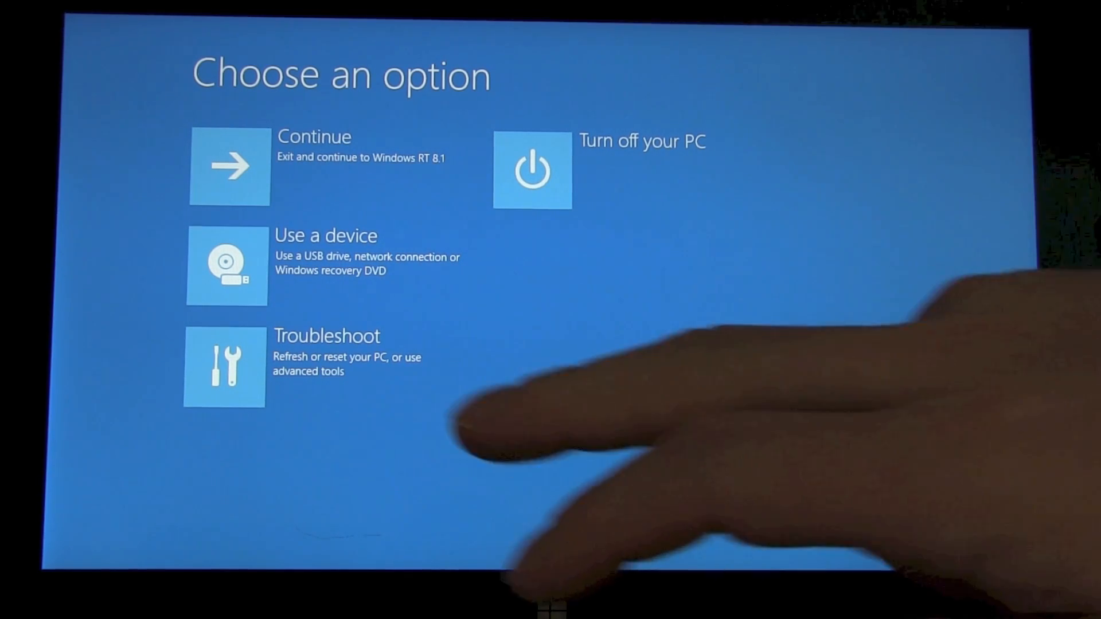
Go through Troubleshoot to the Advanced options screen with Start-up Repair and Command Prompt
click(223, 365)
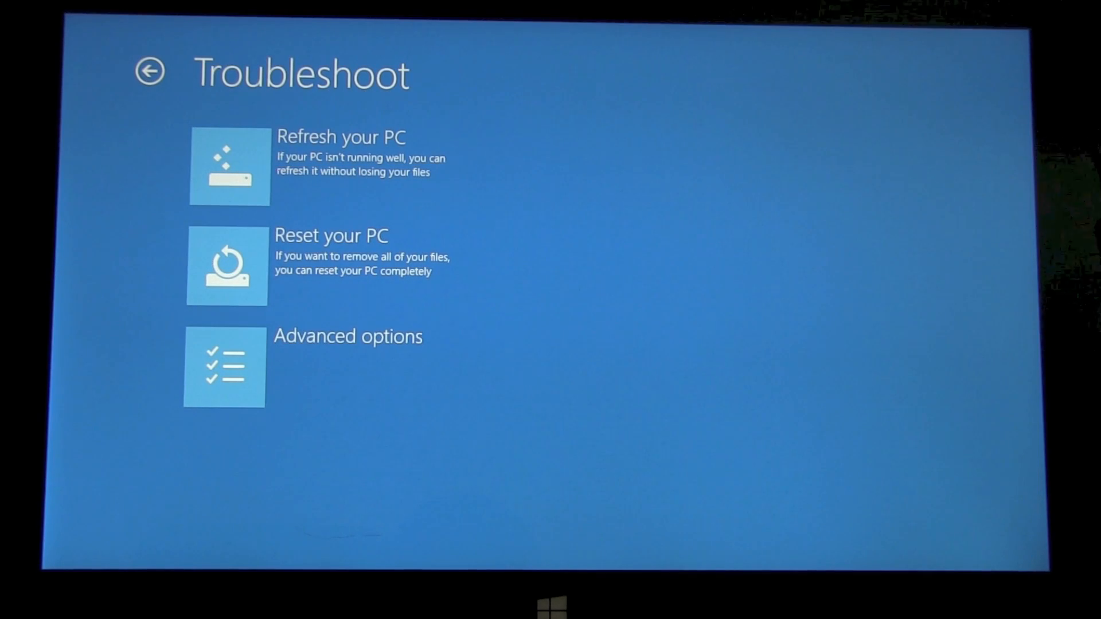
click(224, 366)
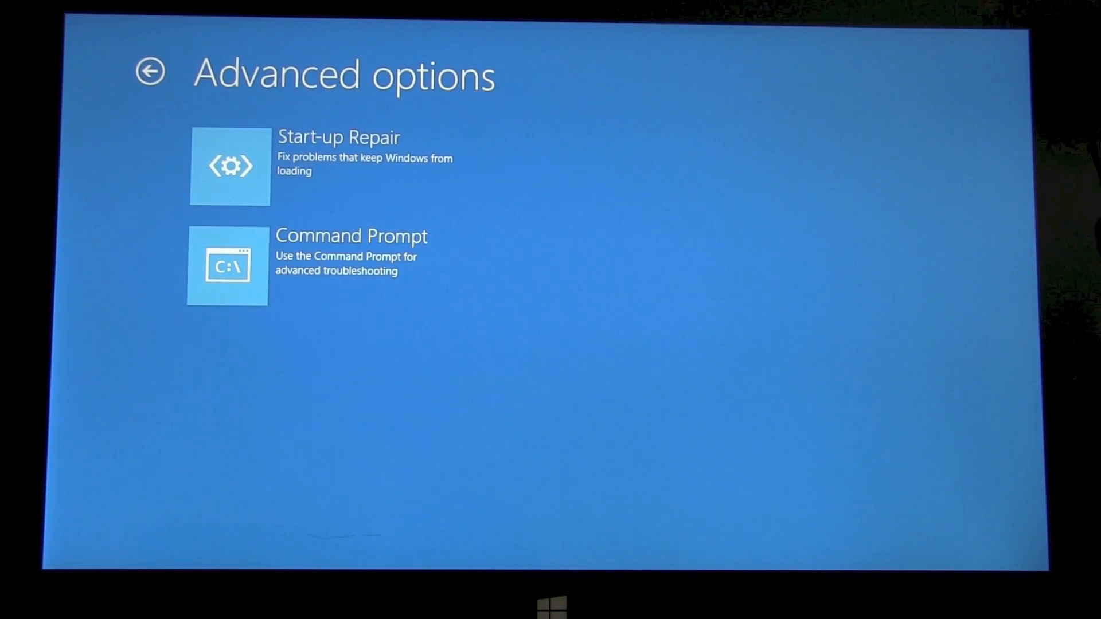